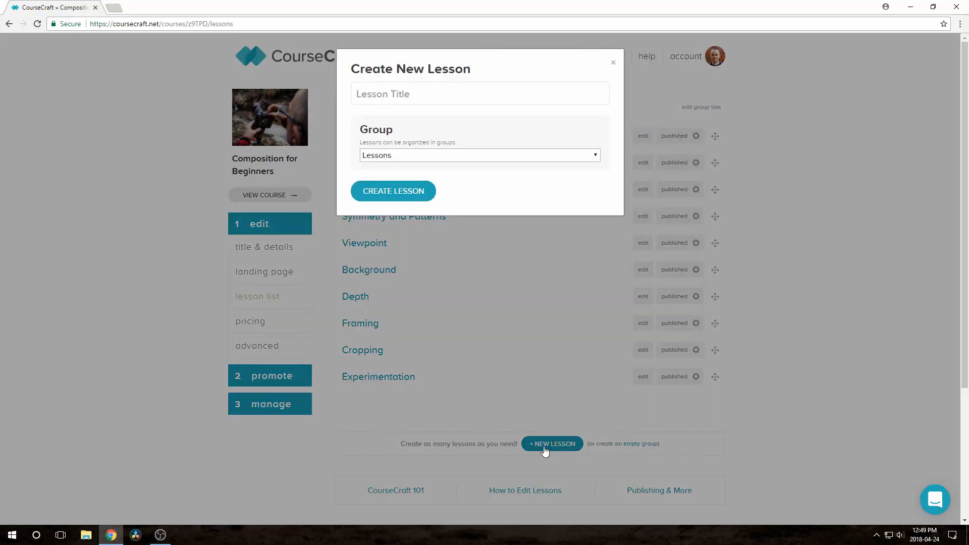
# Step: Create the Quiz lesson and set it to published
pyautogui.click(393, 190)
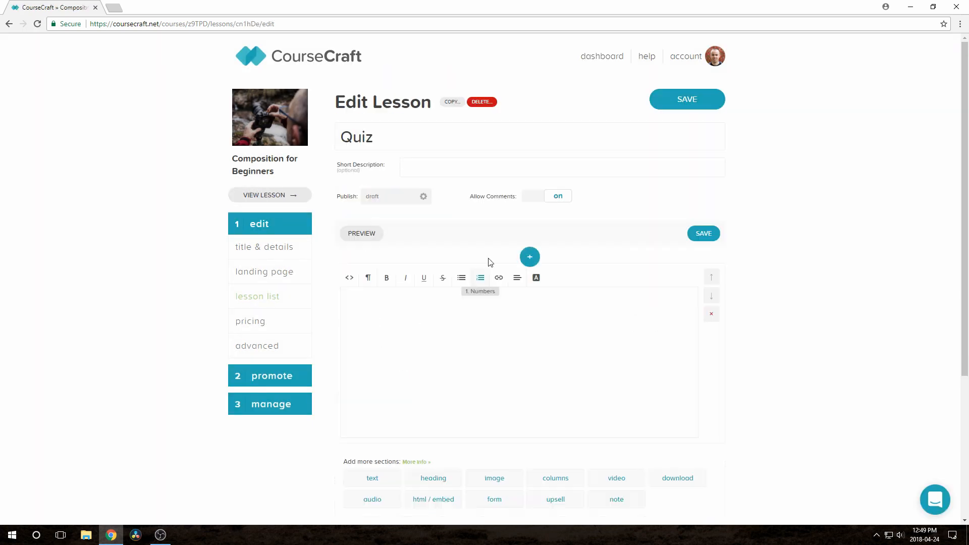
pyautogui.click(546, 195)
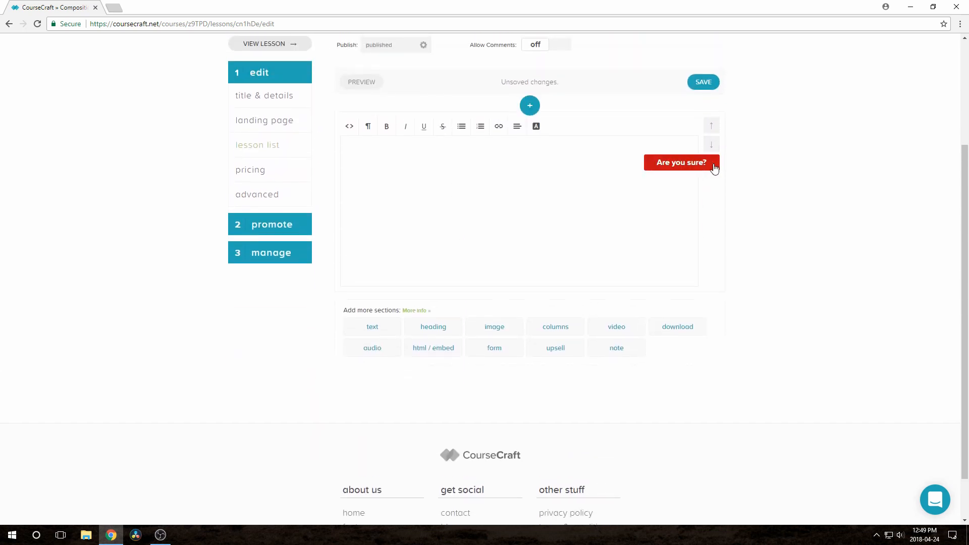
# Step: Confirm removing the empty text section from the Quiz lesson
pyautogui.click(680, 162)
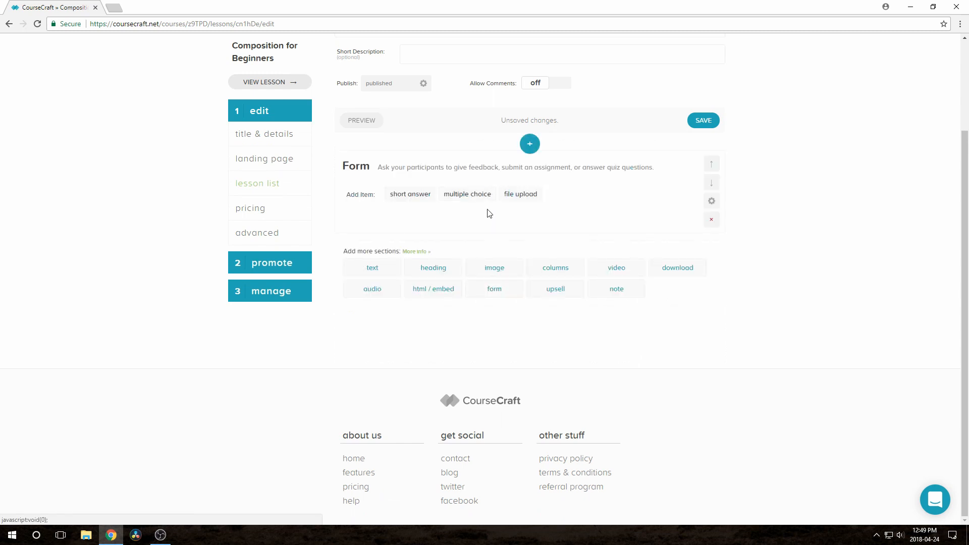
pyautogui.moveTo(487, 220)
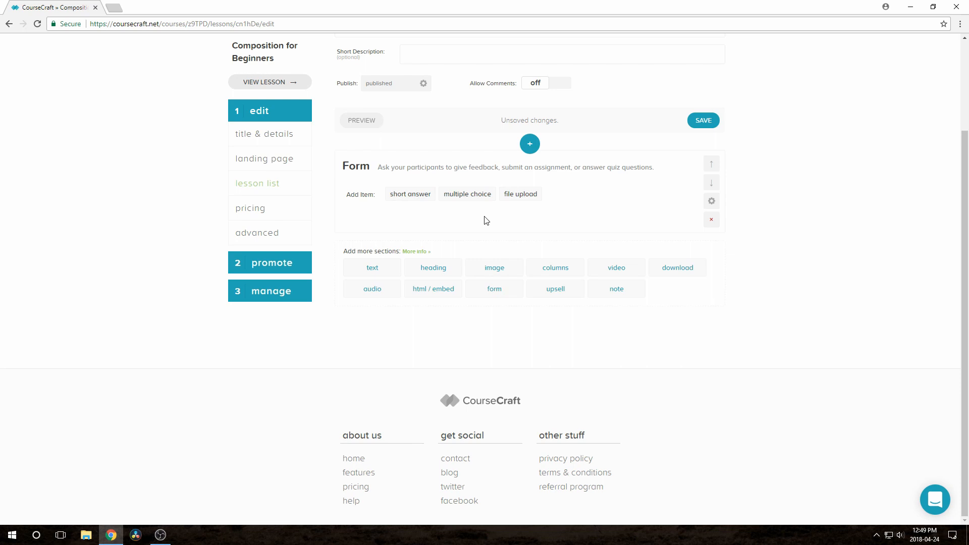
pyautogui.moveTo(467, 198)
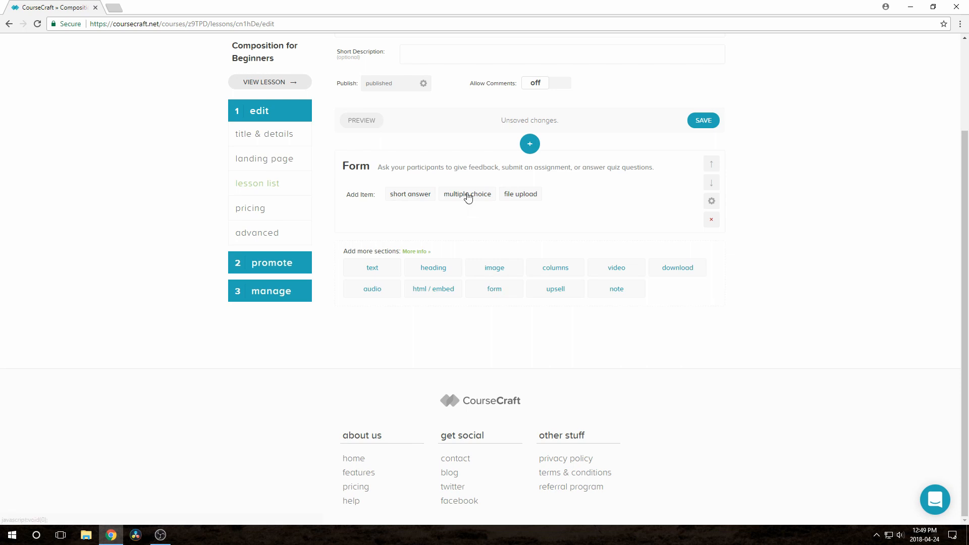
# Step: Add a multiple-choice question on which aperture gives the shallowest depth of field
pyautogui.click(466, 193)
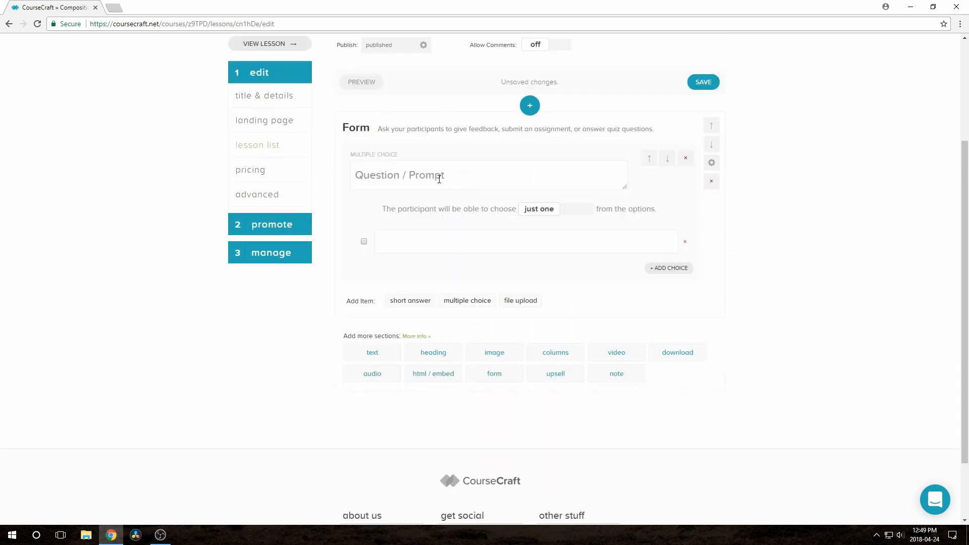
pyautogui.write('Which aperture will result in the shallowest depth of field/blurriest background?')
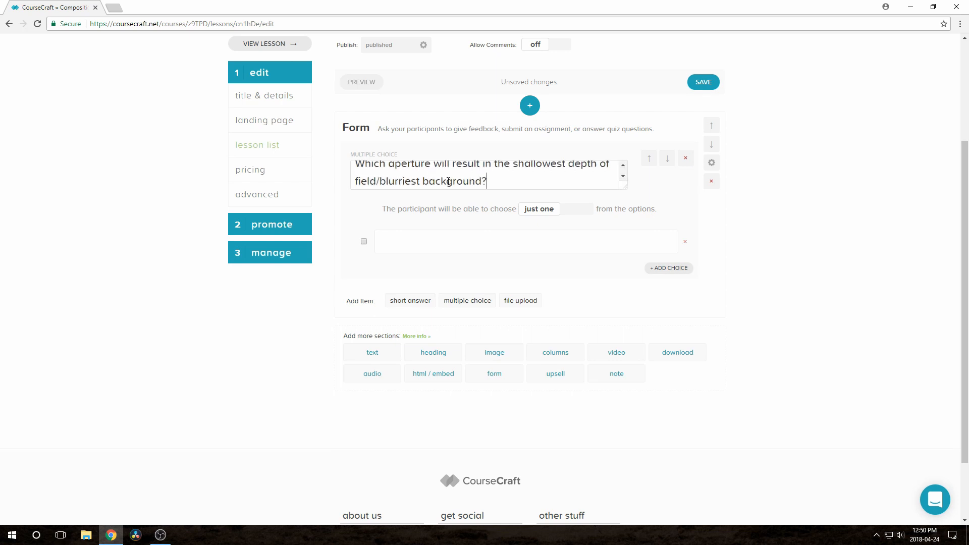
pyautogui.write('8')
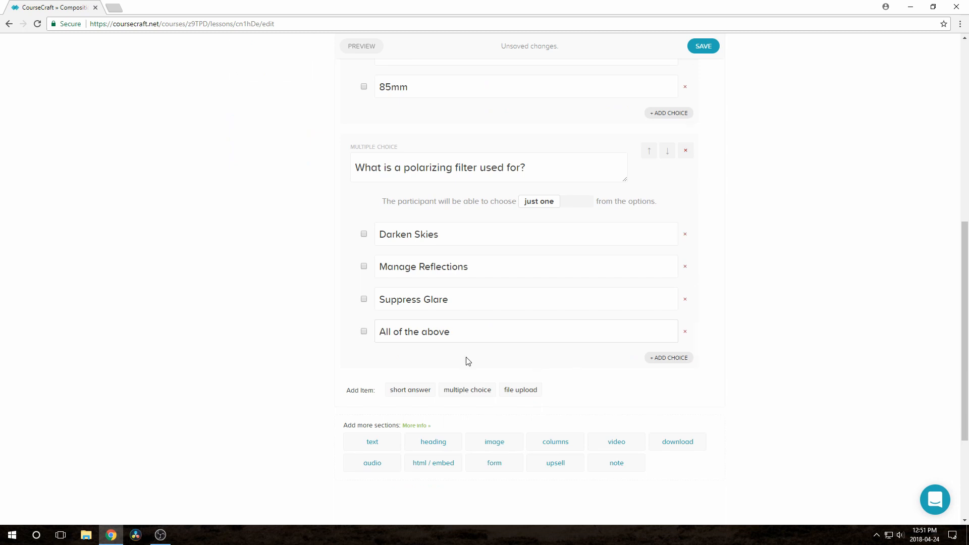
# Step: Add the remaining multiple-choice questions with their answer choices and save the Quiz
pyautogui.click(467, 389)
pyautogui.write('Memory card speed')
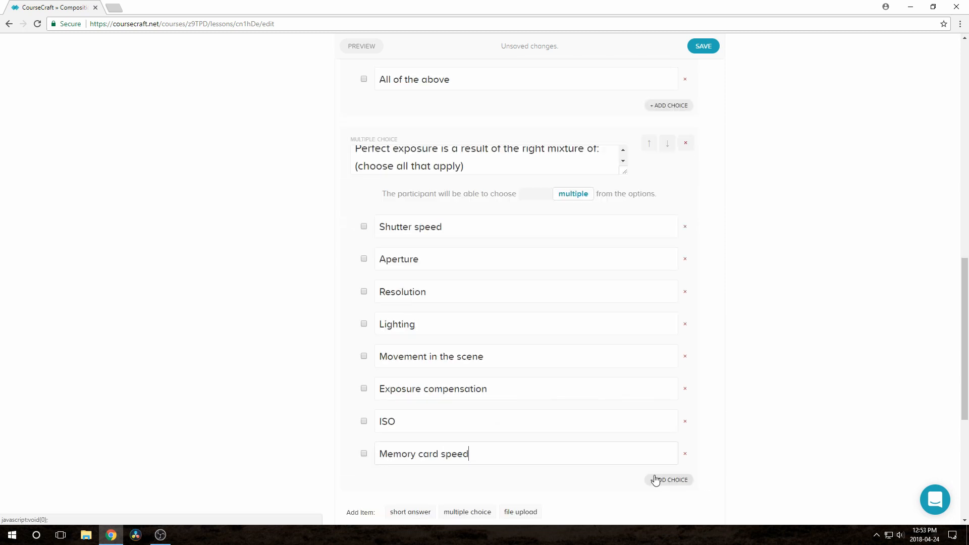
pyautogui.click(668, 479)
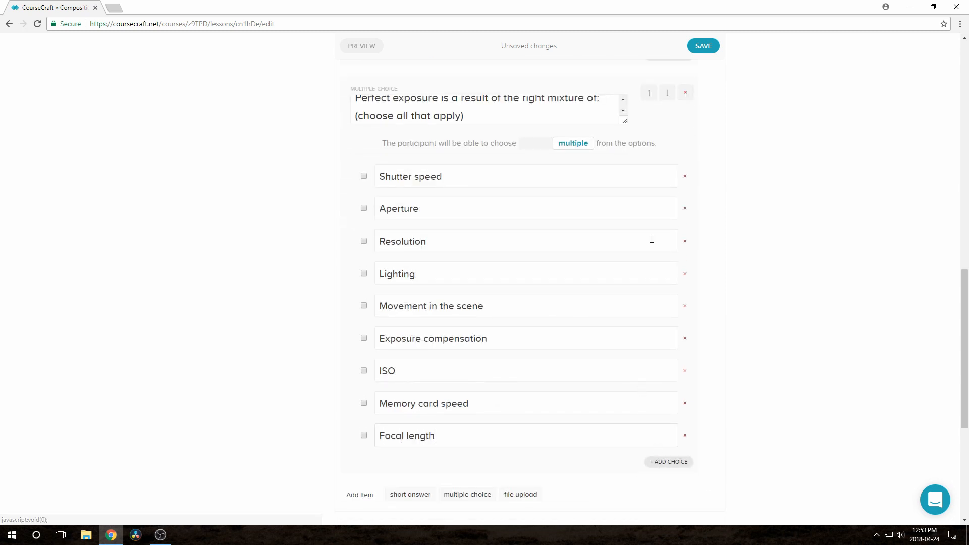
pyautogui.click(702, 46)
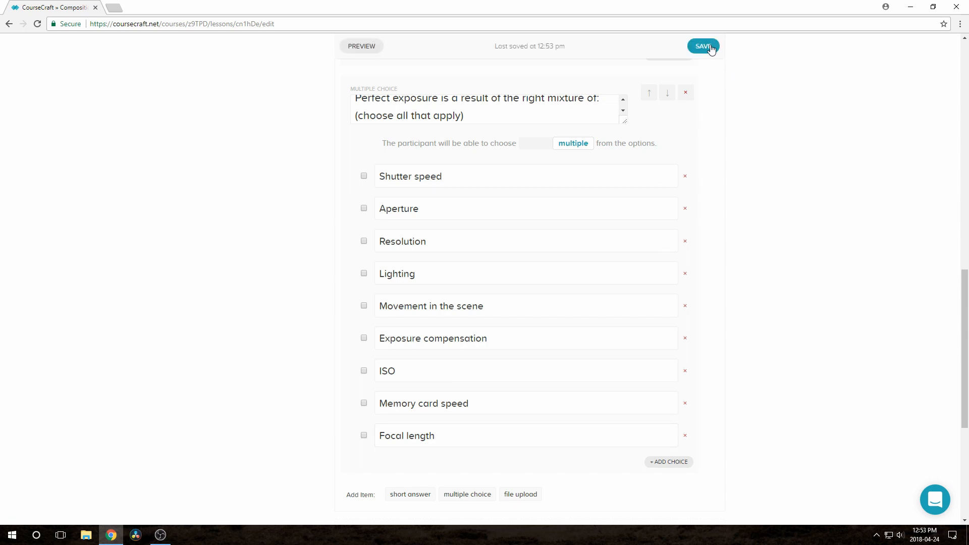
pyautogui.moveTo(752, 205)
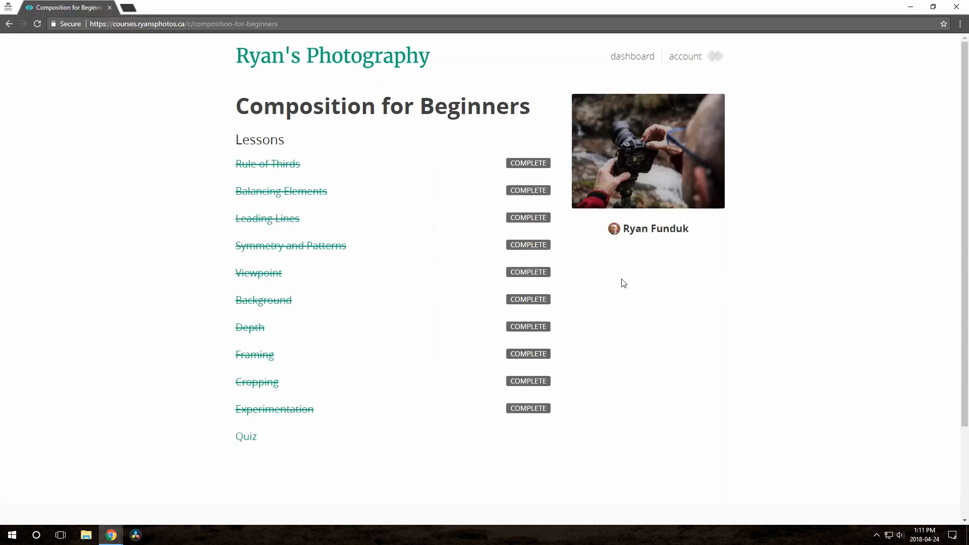
# Step: As participant, answer the three Quiz questions and submit them
pyautogui.click(245, 436)
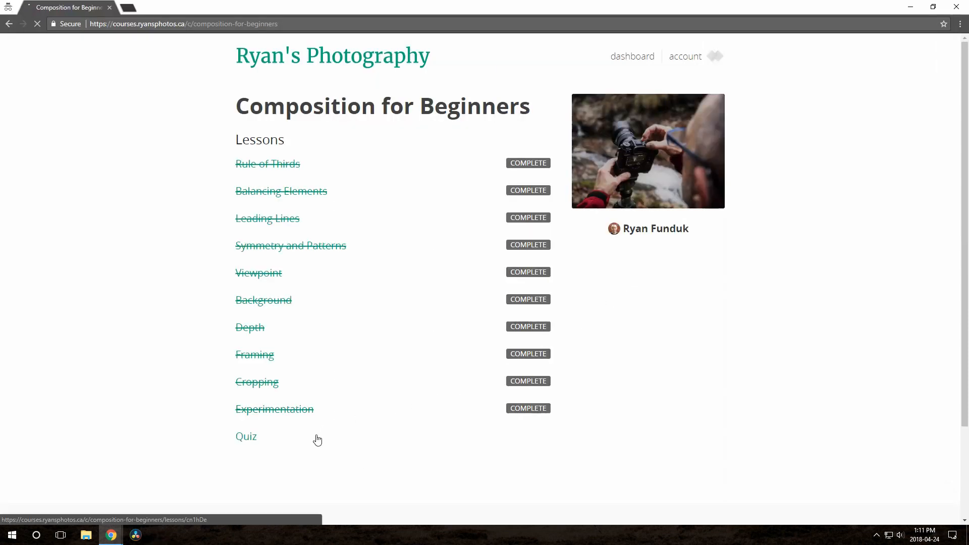
pyautogui.click(246, 436)
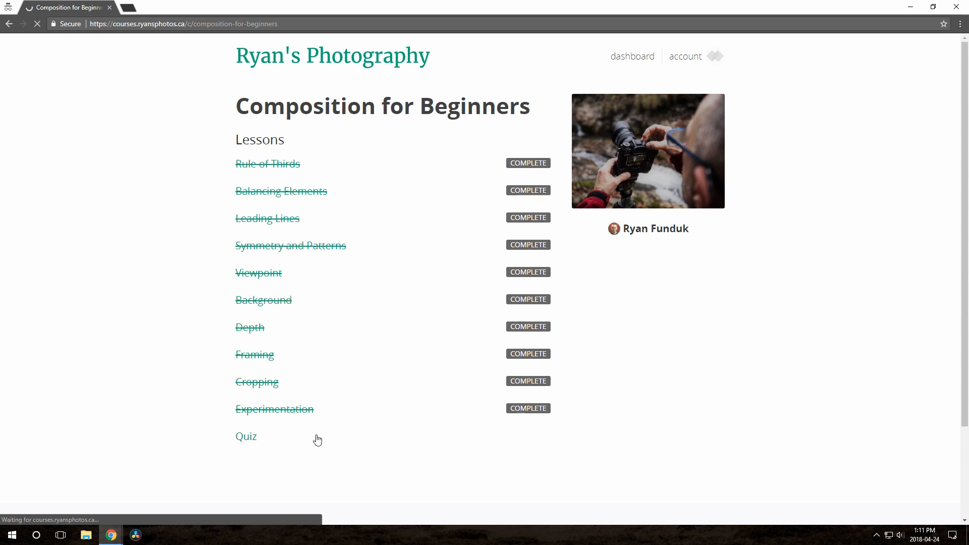
pyautogui.click(245, 436)
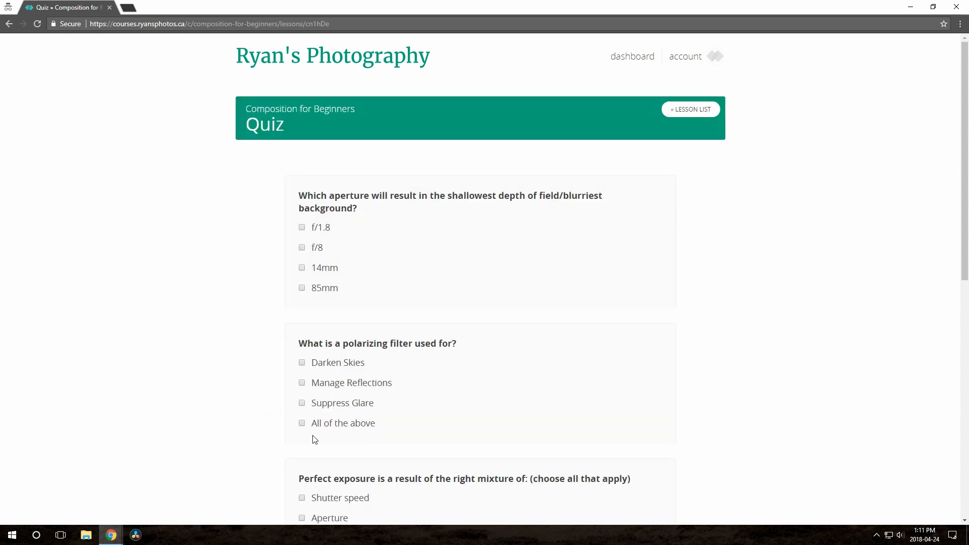
pyautogui.click(302, 226)
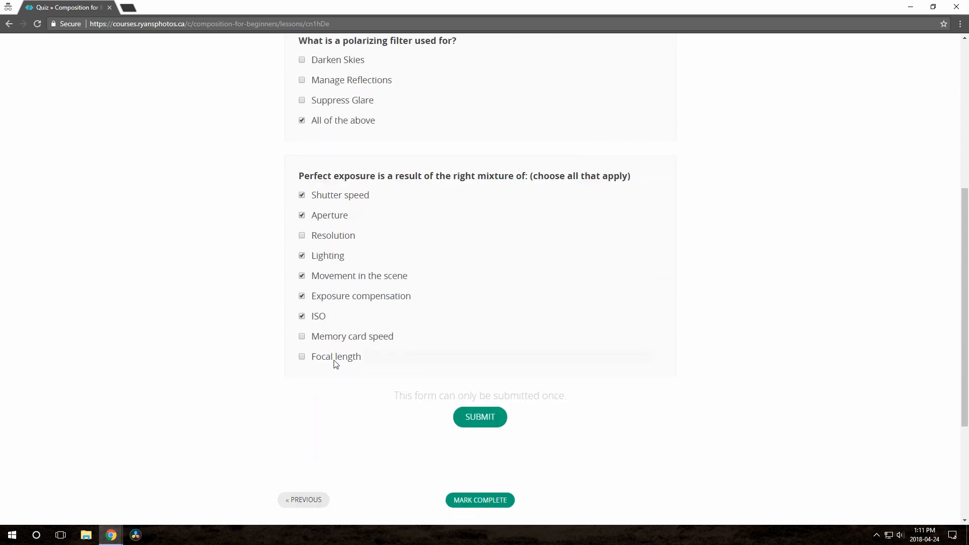
pyautogui.click(480, 416)
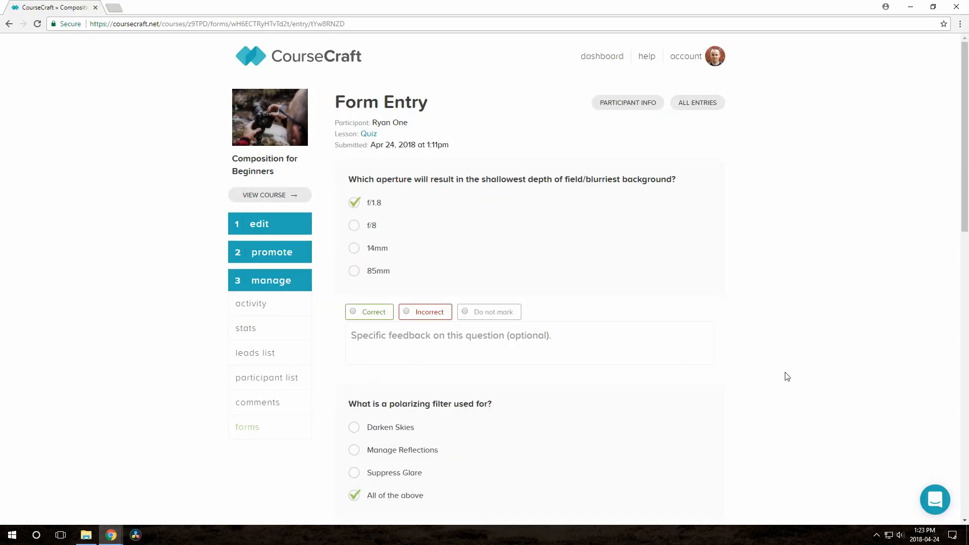
pyautogui.moveTo(357, 206)
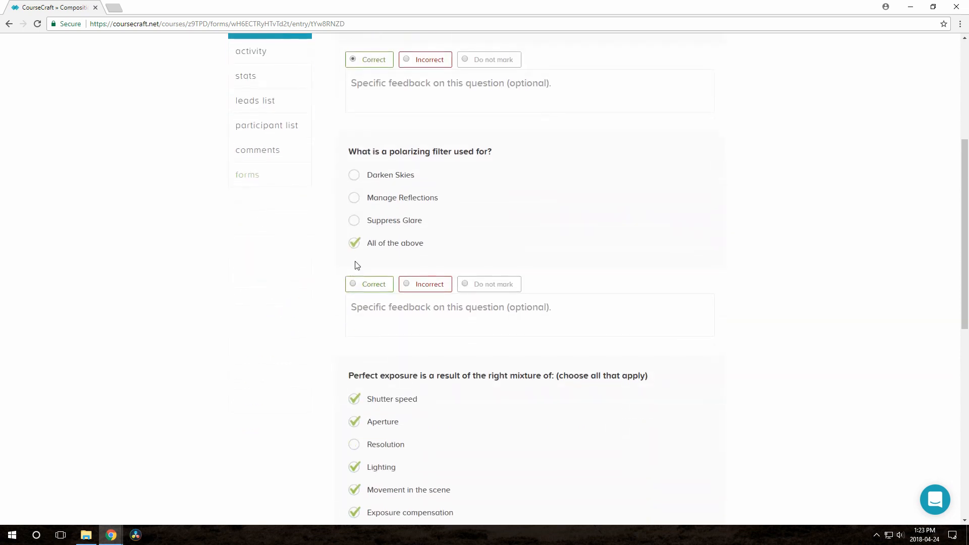
# Step: Mark the exposure answer Correct with the feedback 'Good job!'
pyautogui.scroll(-3)
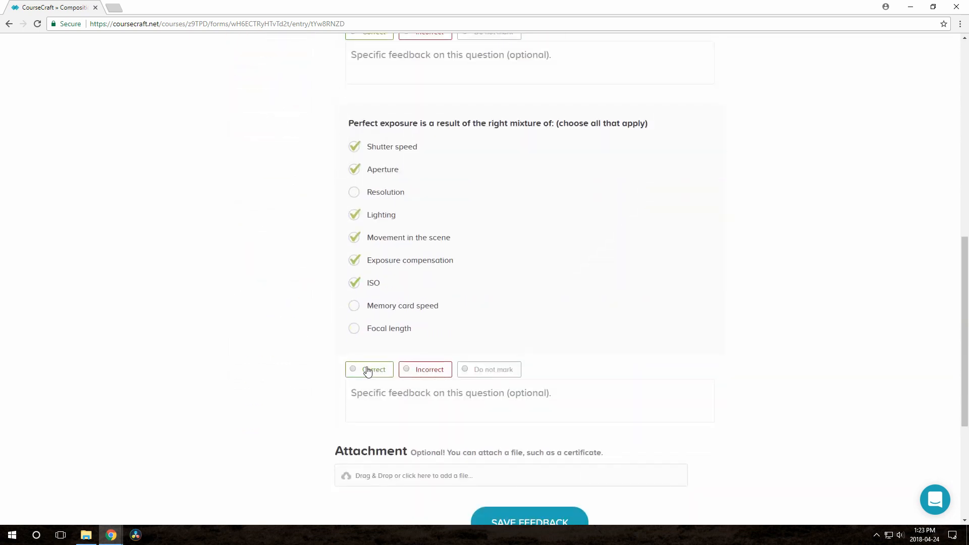
pyautogui.click(354, 369)
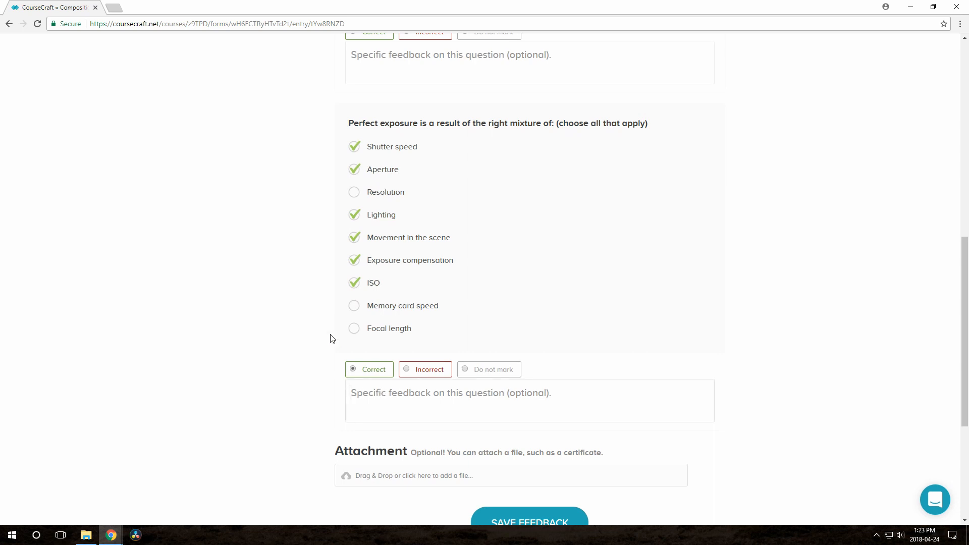
pyautogui.write('Good job!')
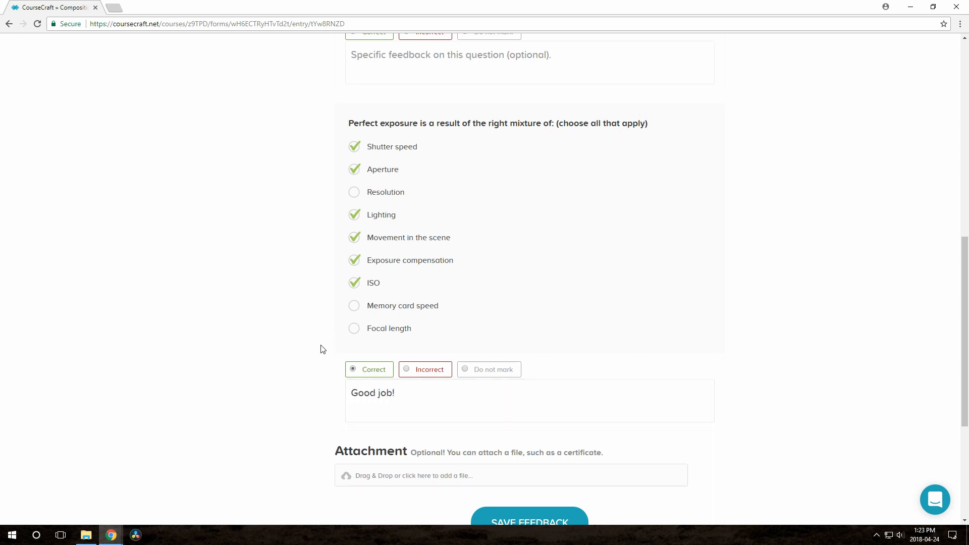
pyautogui.scroll(-3)
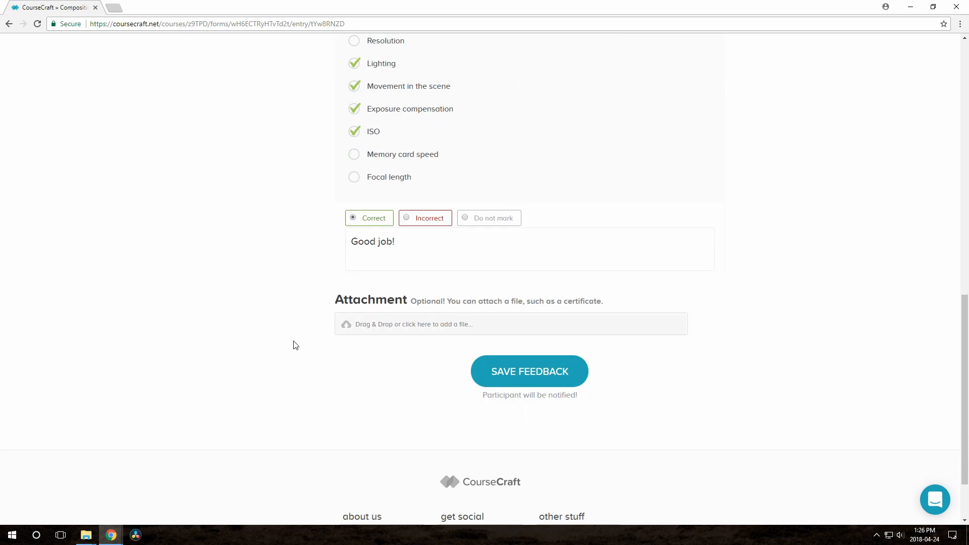
# Step: Attach the certificate PDF to the entry and save the feedback
pyautogui.click(510, 324)
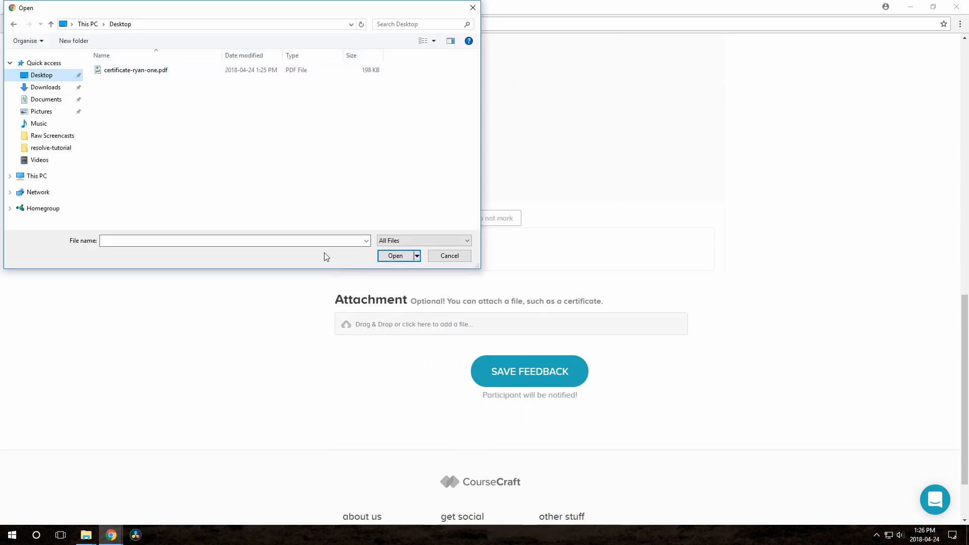
pyautogui.click(134, 70)
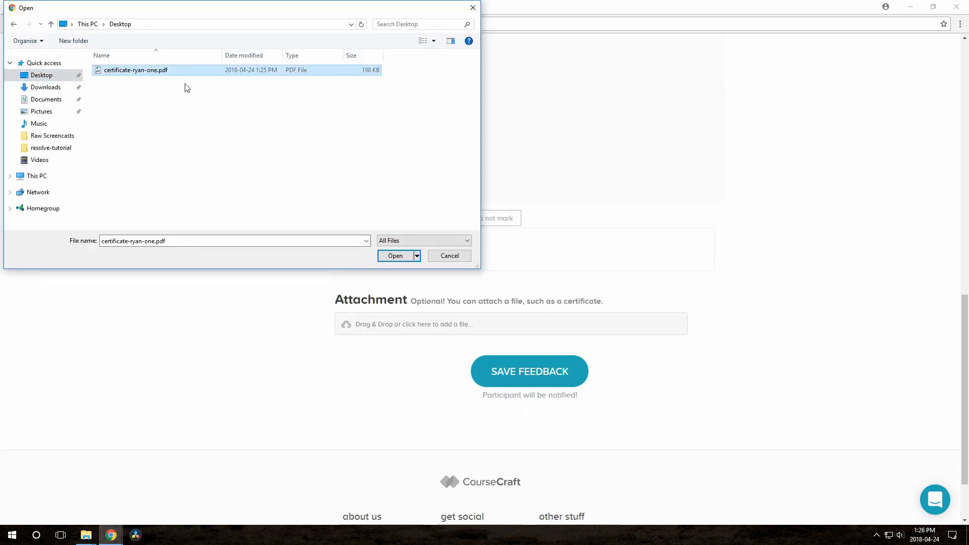
pyautogui.click(395, 255)
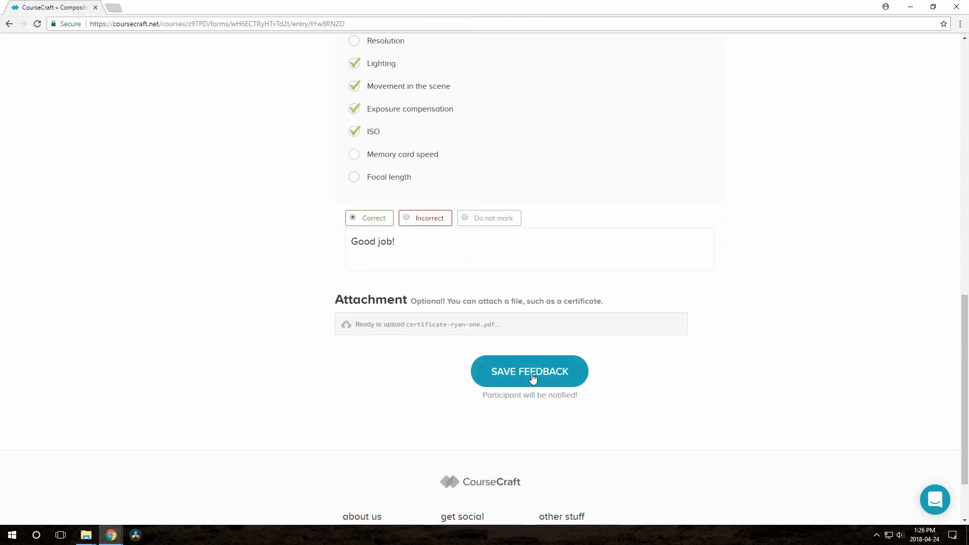
pyautogui.click(528, 372)
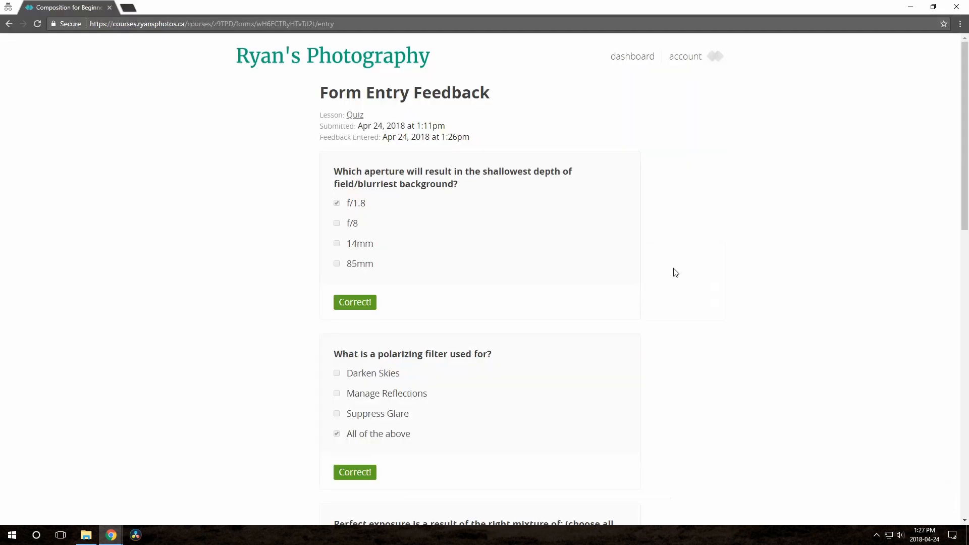
# Step: Download the attached certificate PDF from the entry
pyautogui.scroll(-3)
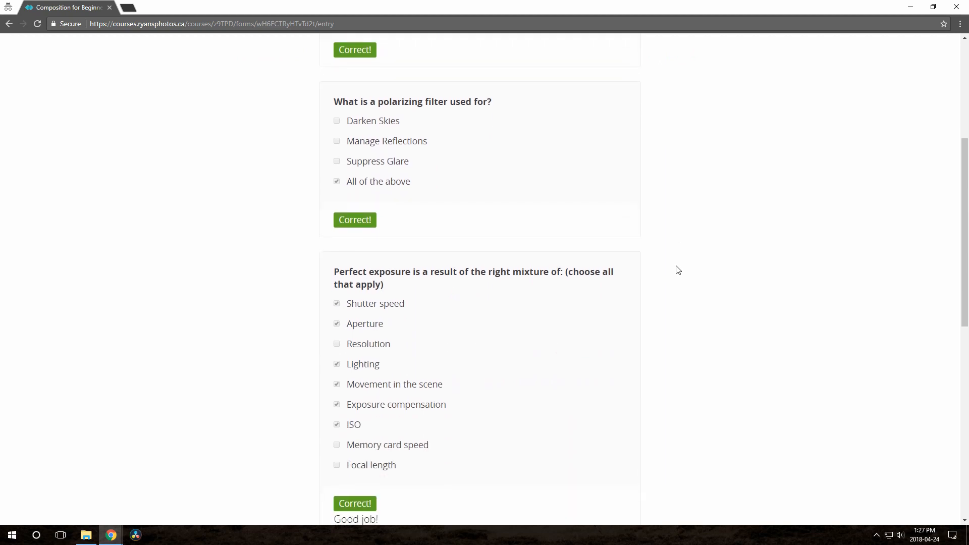
pyautogui.scroll(-3)
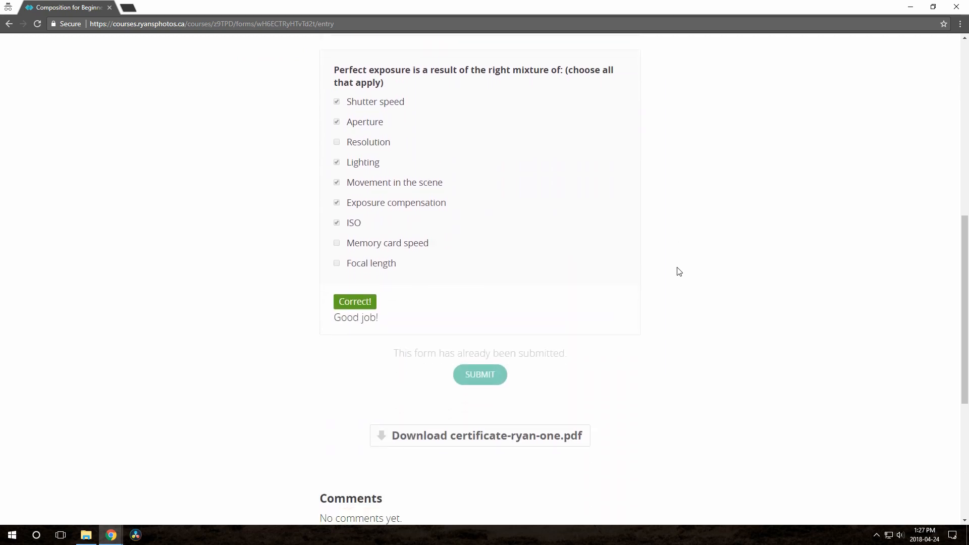
pyautogui.scroll(-3)
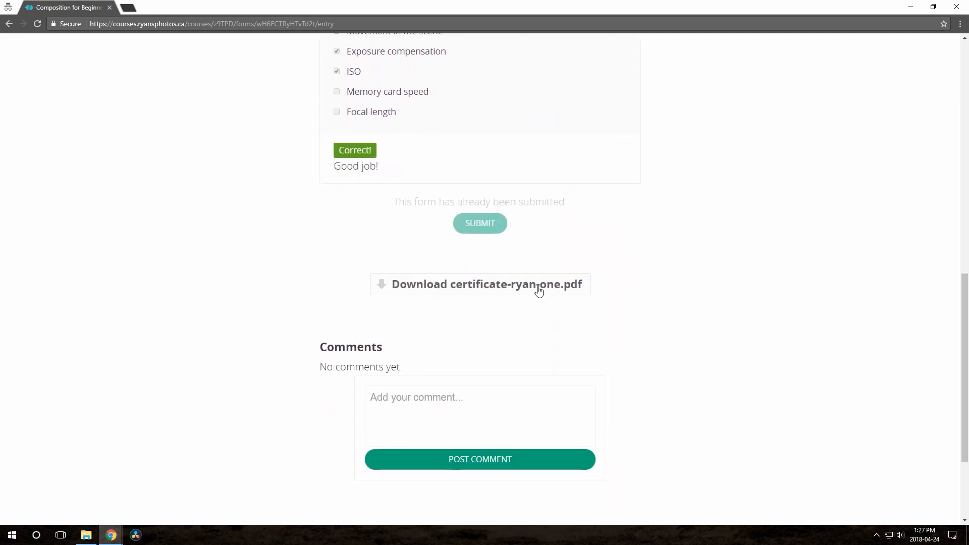
pyautogui.click(487, 285)
pyautogui.write('Thanks')
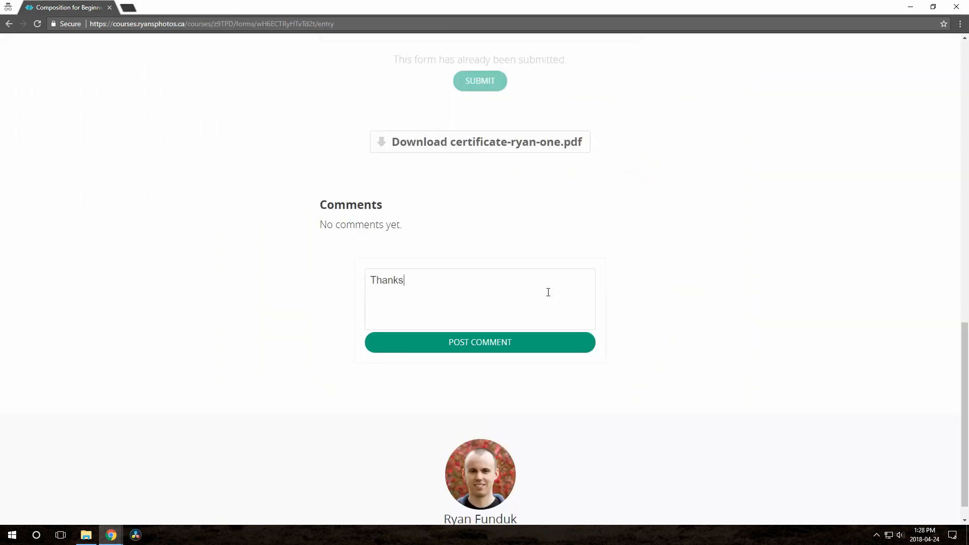
# Step: Reply 'You're welcome!' to the participant's thank-you comment
pyautogui.click(480, 342)
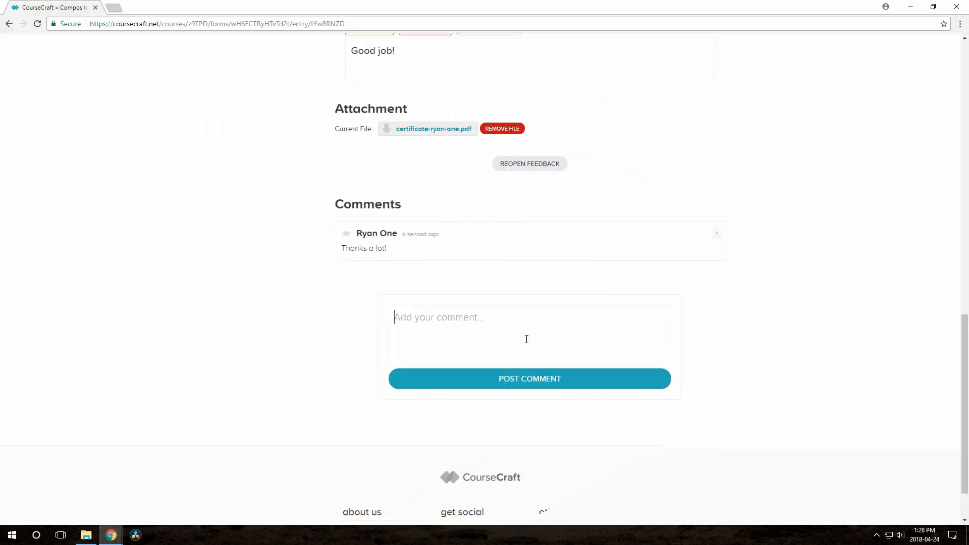
pyautogui.write("You're welcome!")
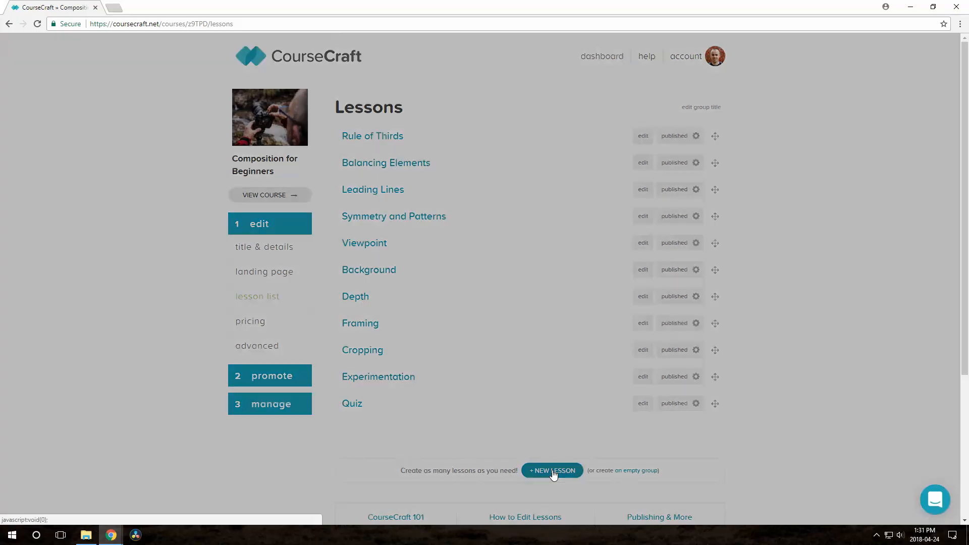
# Step: Create the Wrap-up lesson with a multi-select topics question including Street photography and save
pyautogui.click(552, 470)
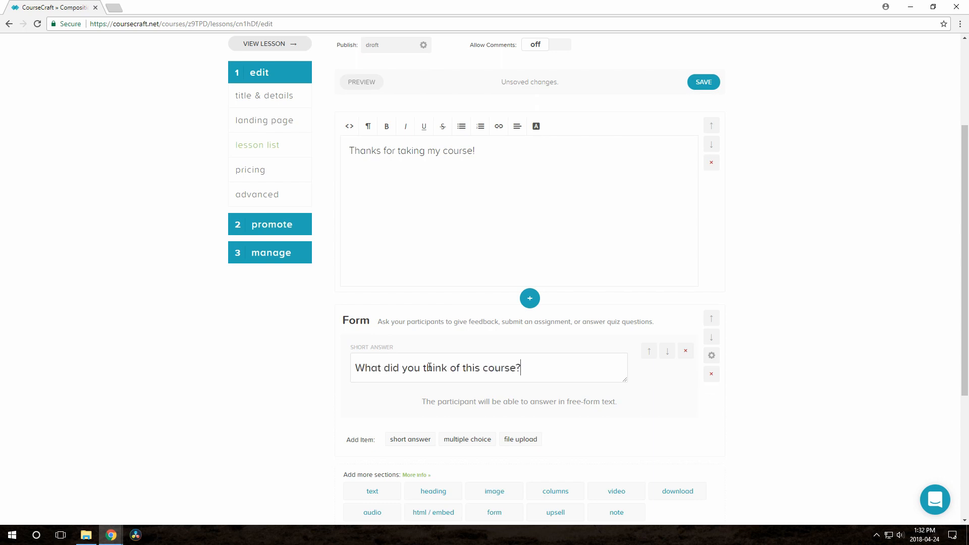
pyautogui.write('Street photography')
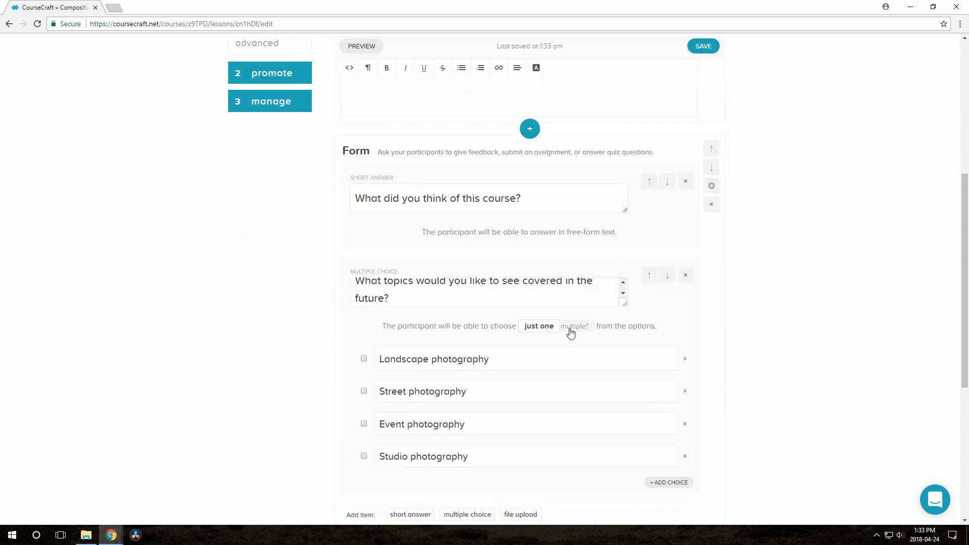
pyautogui.click(574, 326)
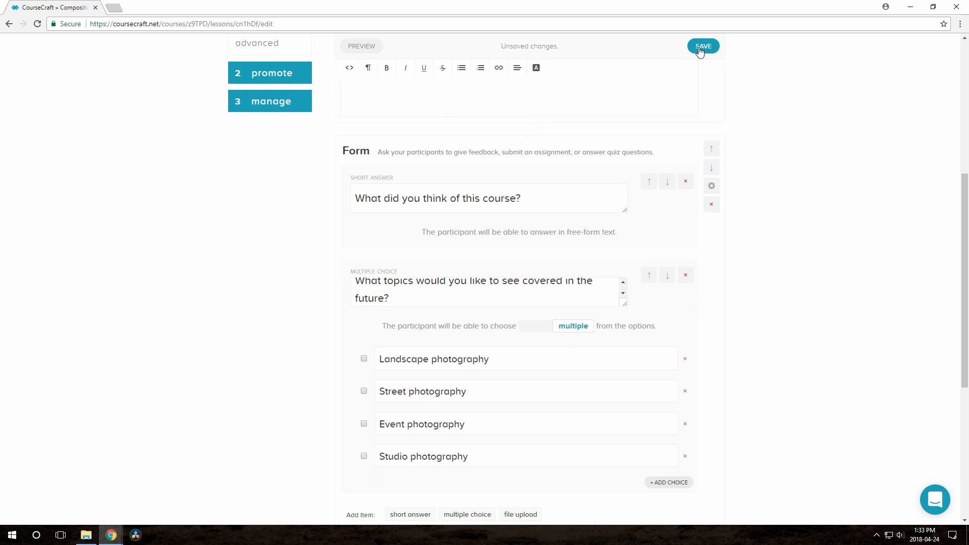
pyautogui.click(702, 45)
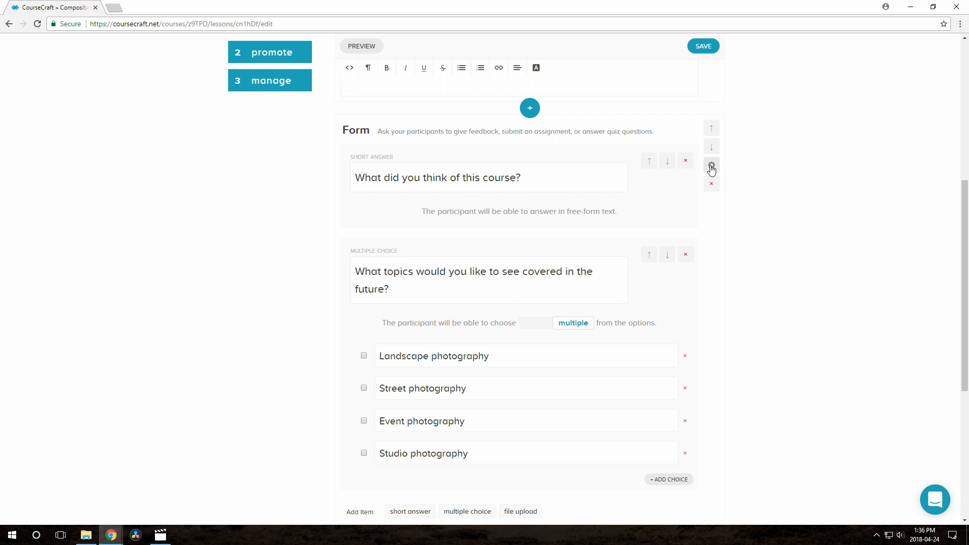
# Step: Set the Wrap-up form to lock after submission and save the lesson
pyautogui.click(711, 164)
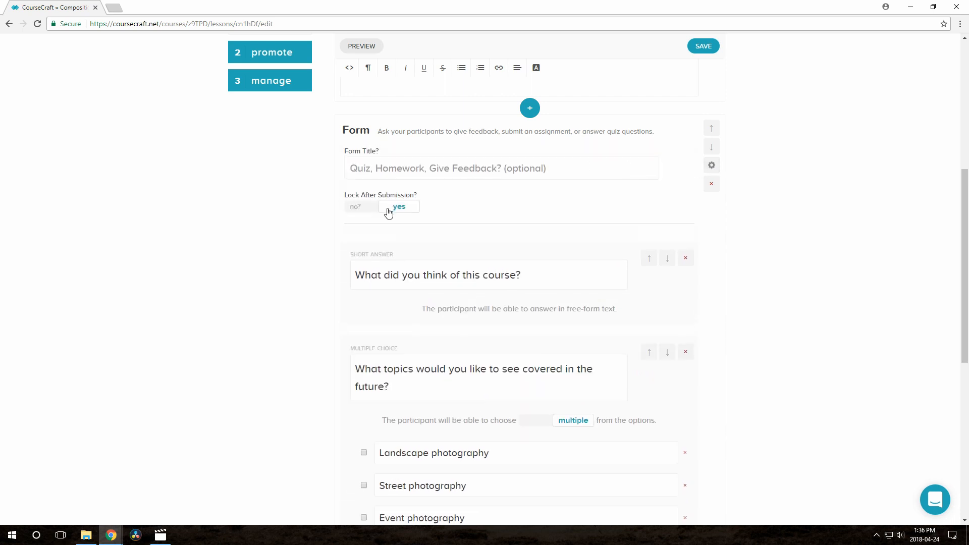
pyautogui.click(355, 205)
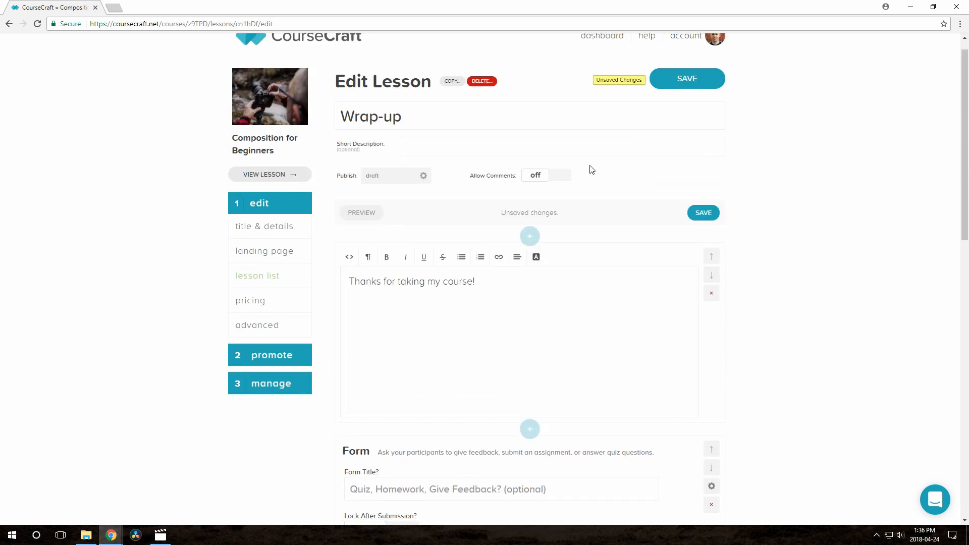
pyautogui.click(422, 176)
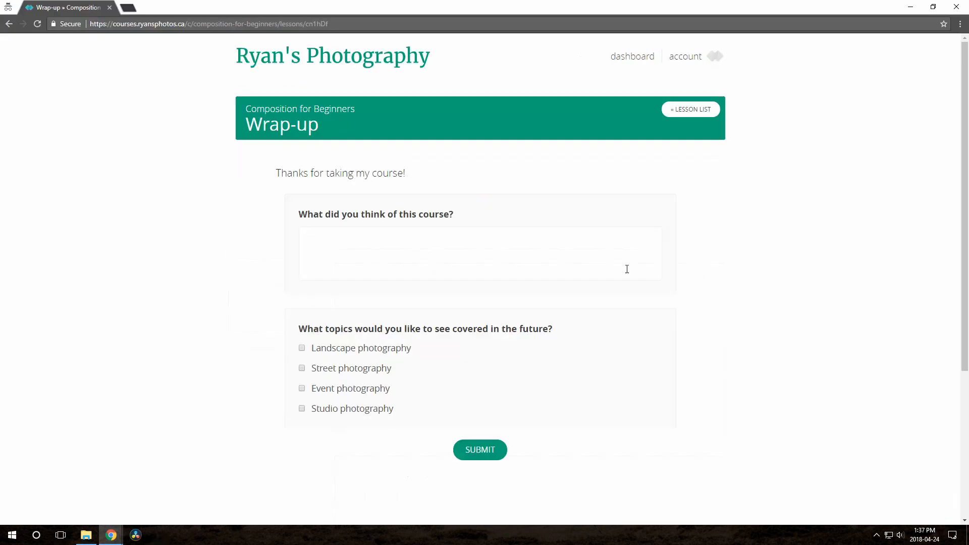
# Step: Answer 'I thought it was great!' and tick Street photography as a wanted topic
pyautogui.write('I thought it was great!')
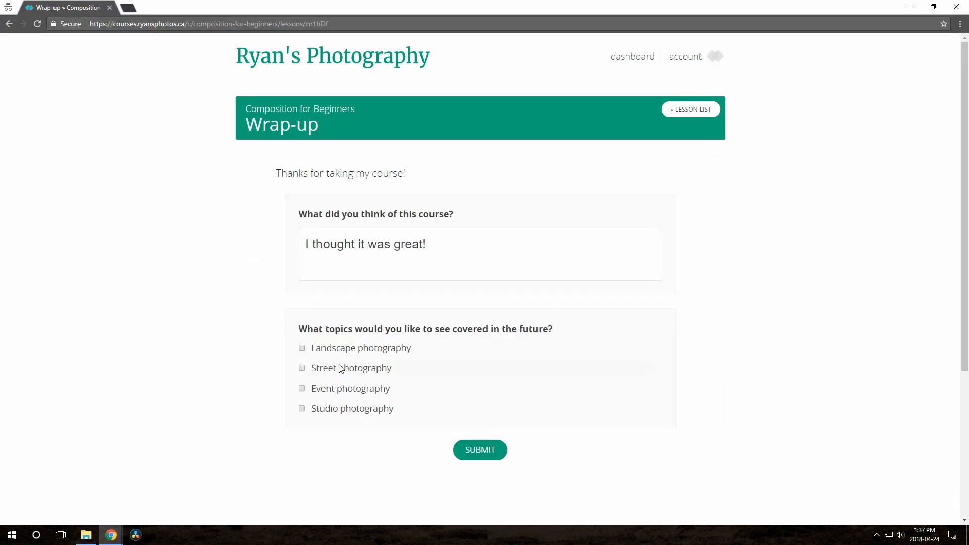
pyautogui.click(301, 367)
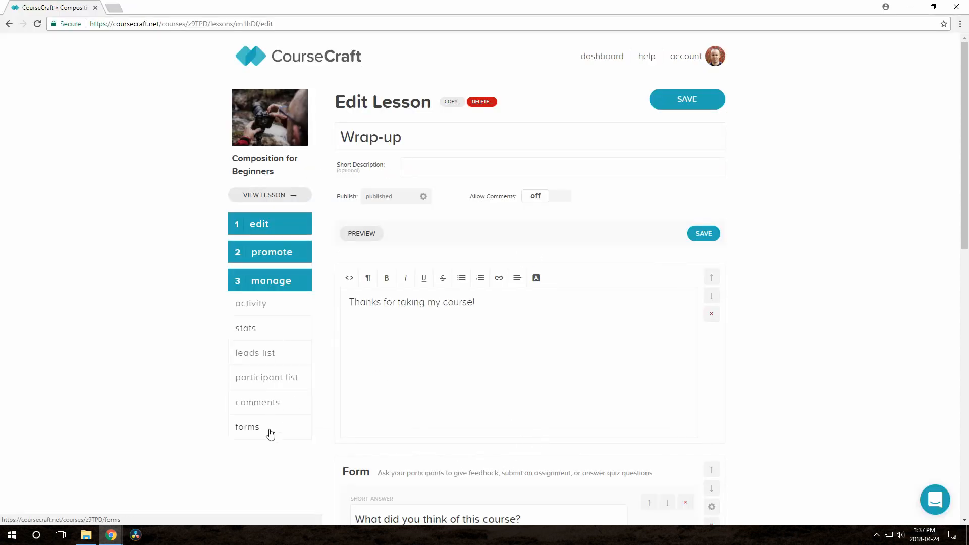
# Step: View the participant's Wrap-up entry under Manage > forms
pyautogui.click(247, 426)
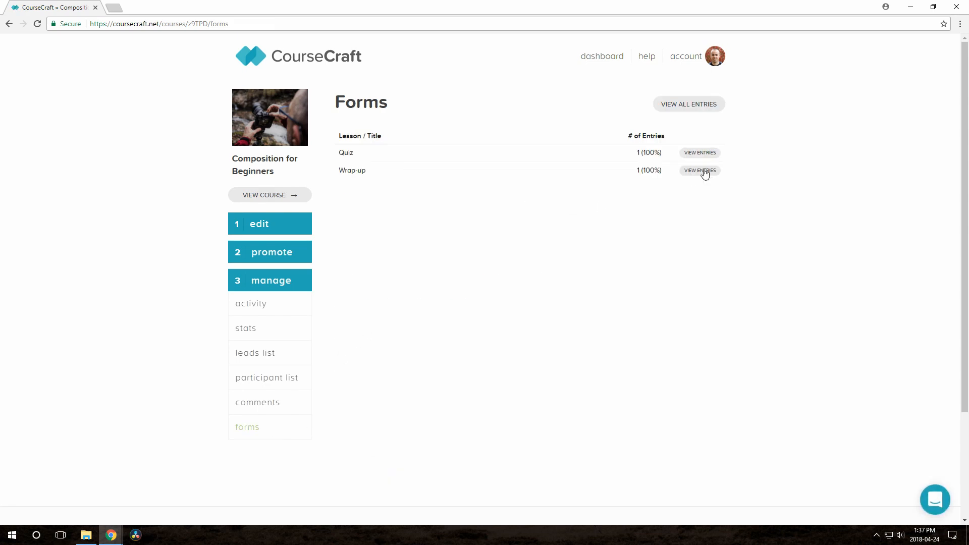
pyautogui.click(698, 170)
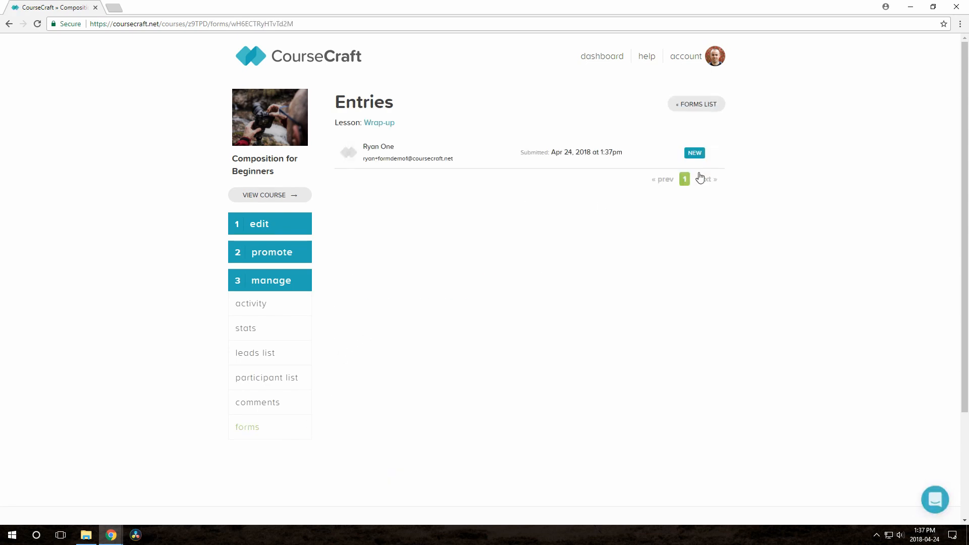
pyautogui.moveTo(553, 167)
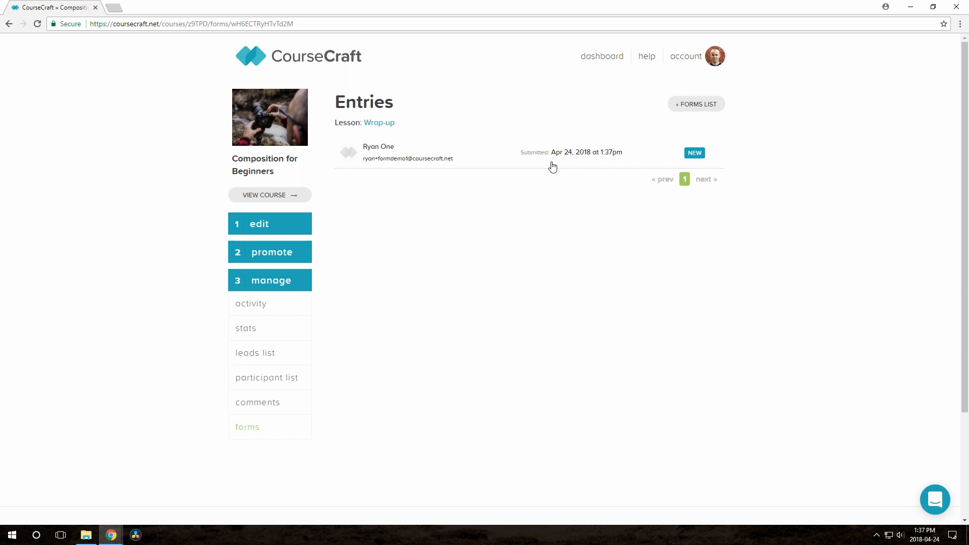
pyautogui.click(378, 152)
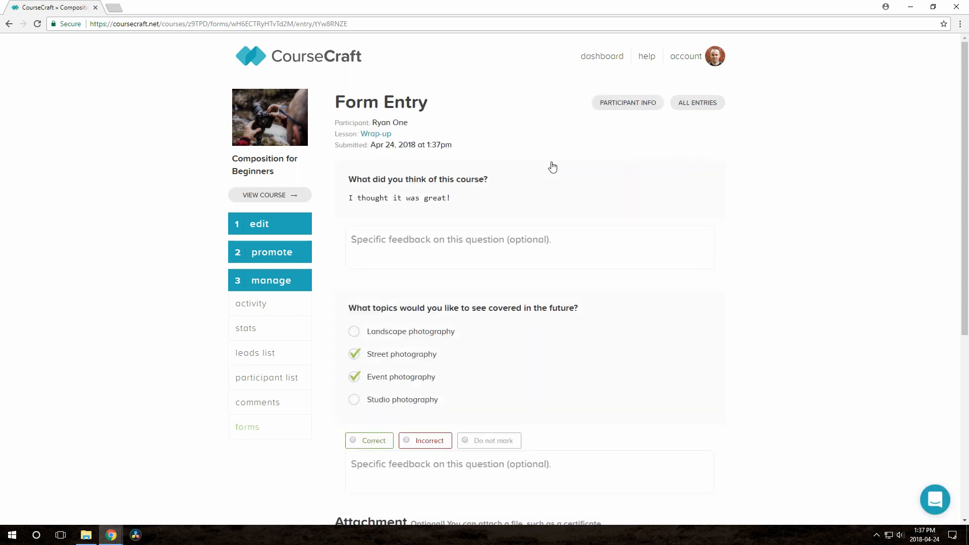
pyautogui.scroll(-3)
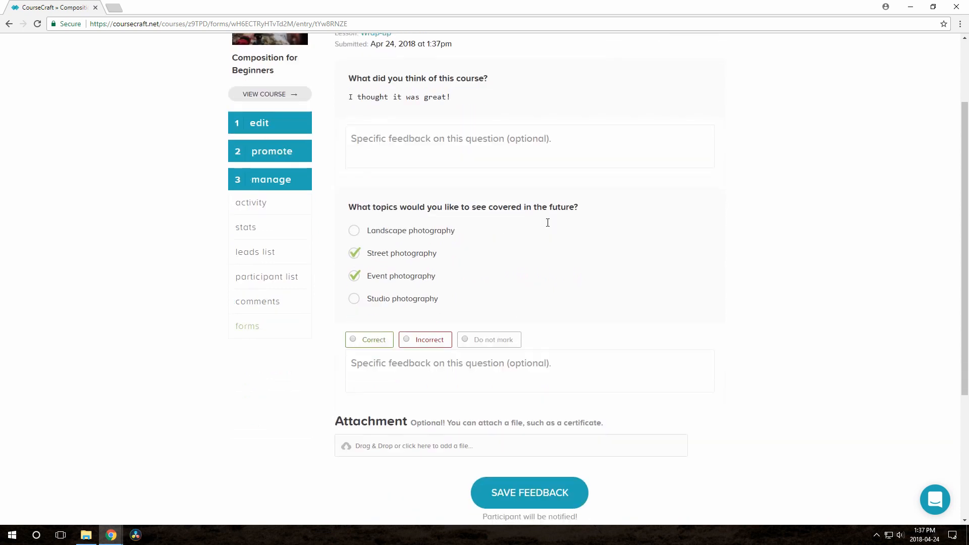
pyautogui.scroll(-3)
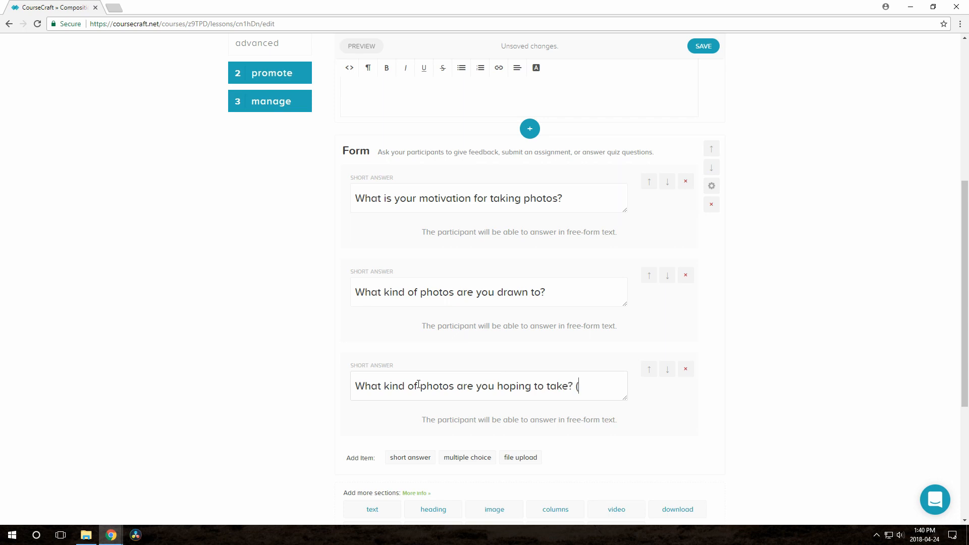
# Step: Finish the photography question text and add a form section to the Worksheet lesson
pyautogui.write('people/family, scenery, etc)')
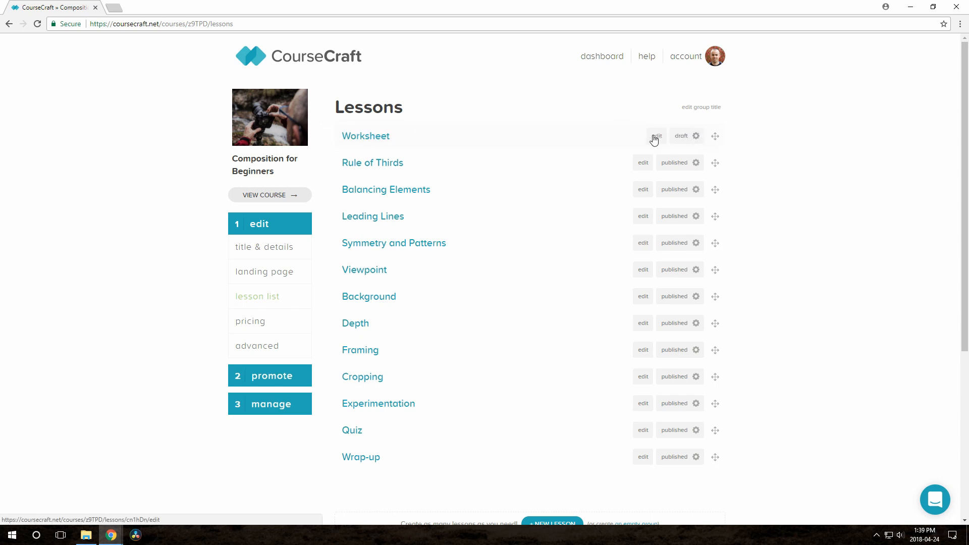
pyautogui.click(656, 135)
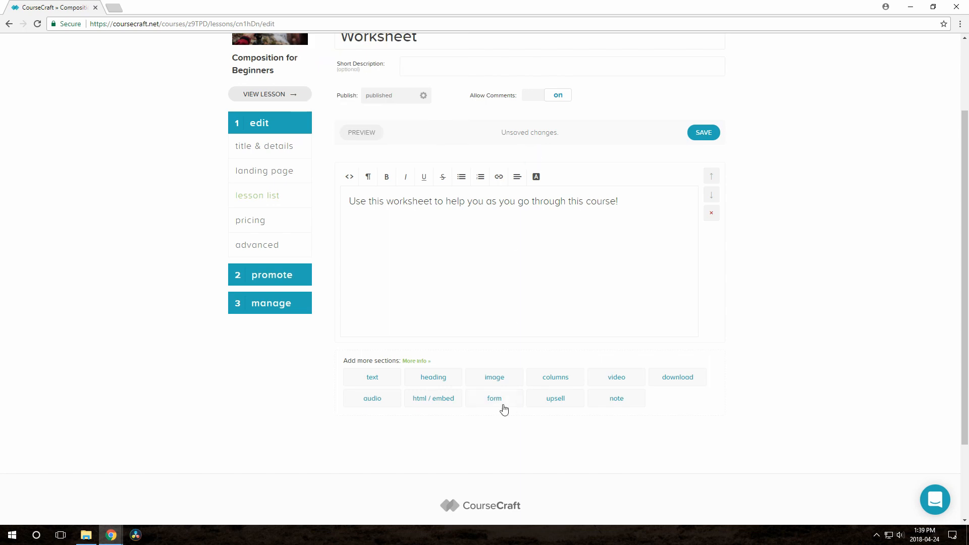
pyautogui.click(494, 399)
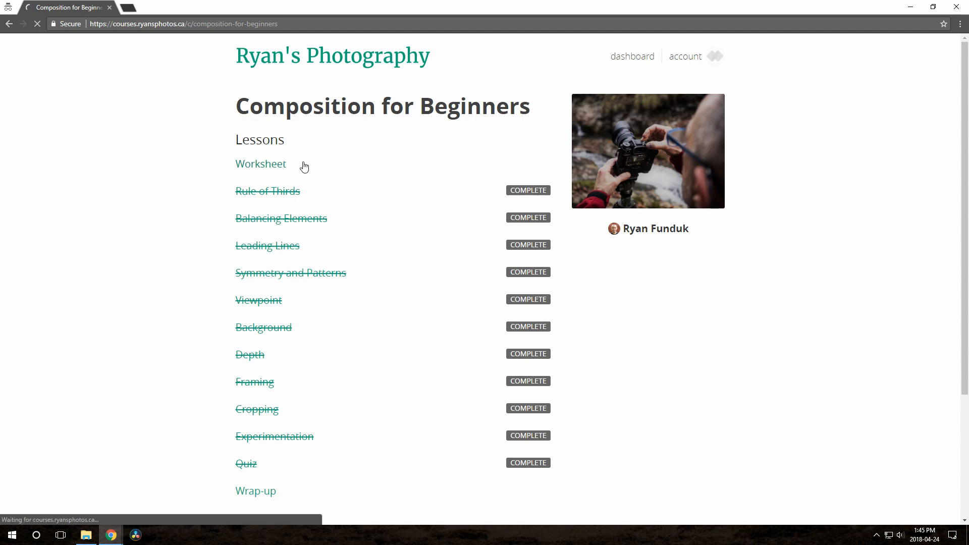
# Step: View the Worksheet lesson as a participant, reaching its three unanswered photography questions
pyautogui.click(261, 163)
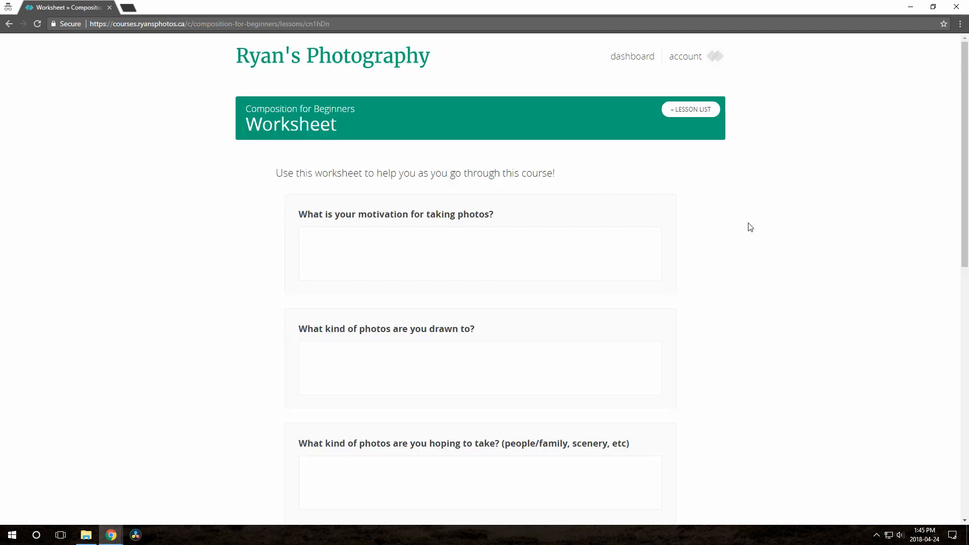
pyautogui.scroll(-3)
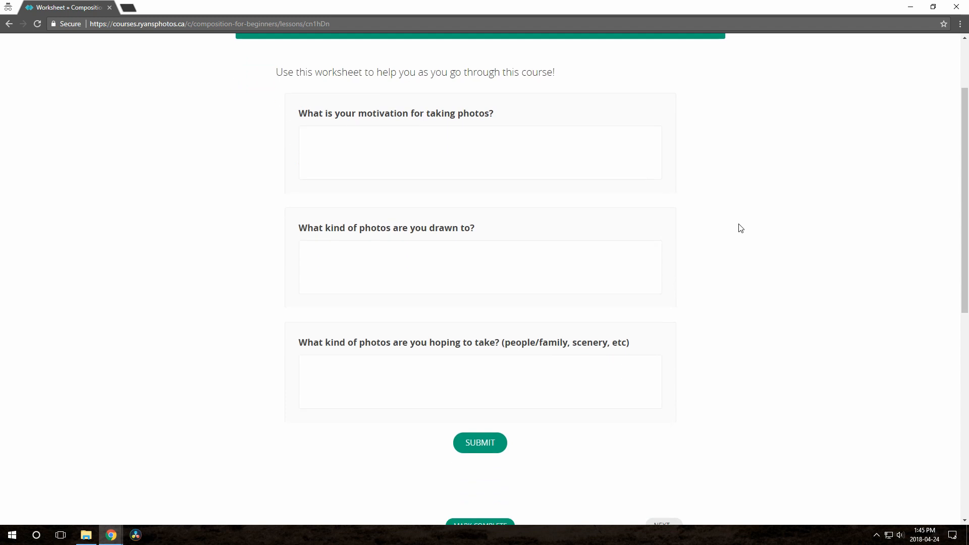
pyautogui.click(481, 443)
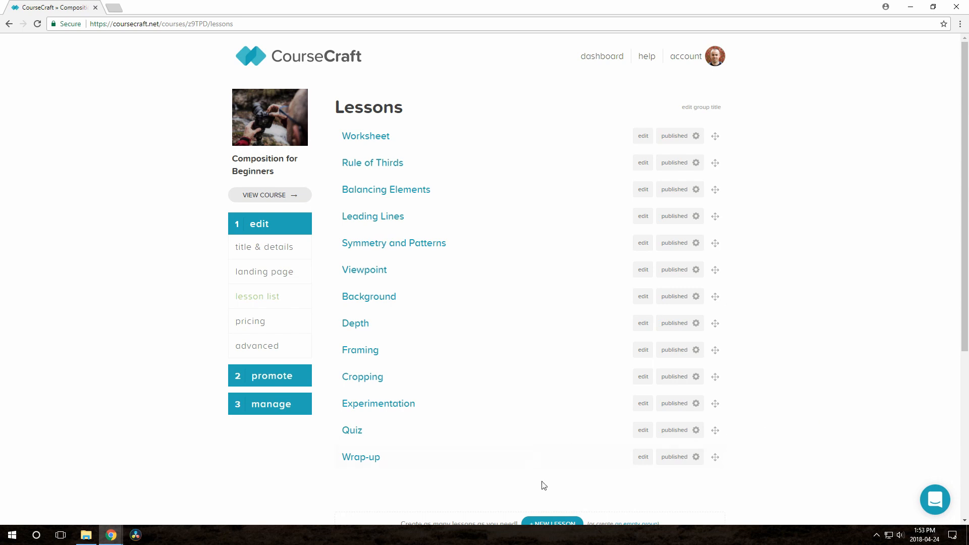
# Step: Create a new lesson named Welcome and begin editing it
pyautogui.click(552, 522)
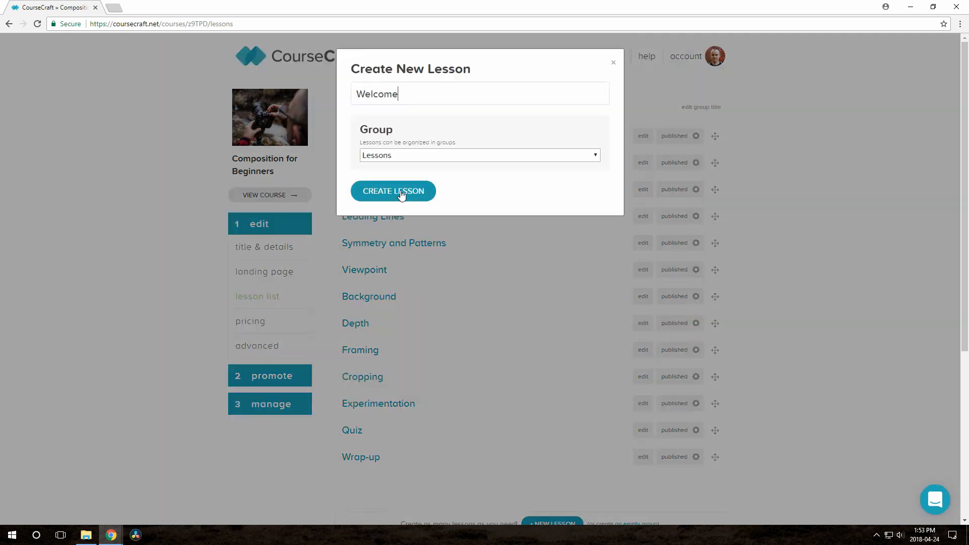
pyautogui.click(394, 191)
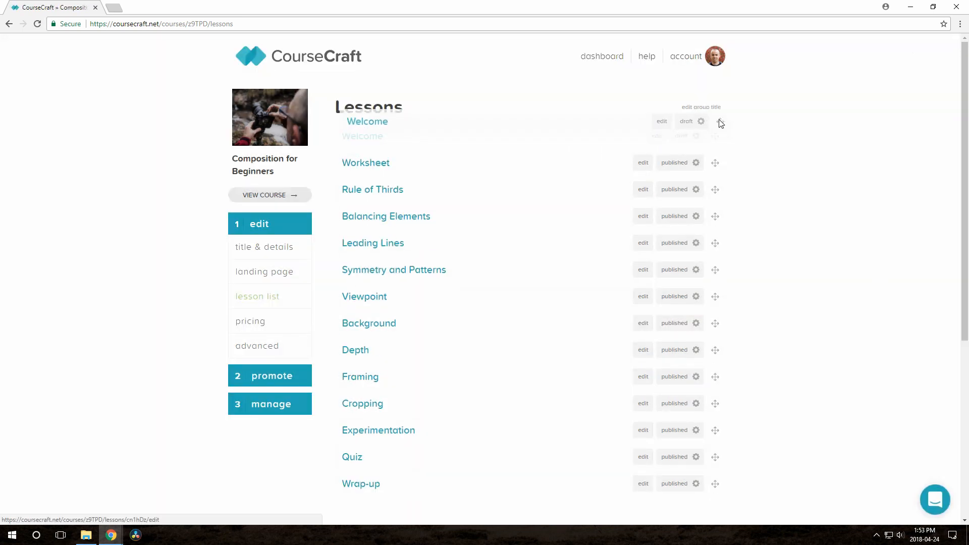
pyautogui.click(702, 121)
pyautogui.write('Thanks for enro')
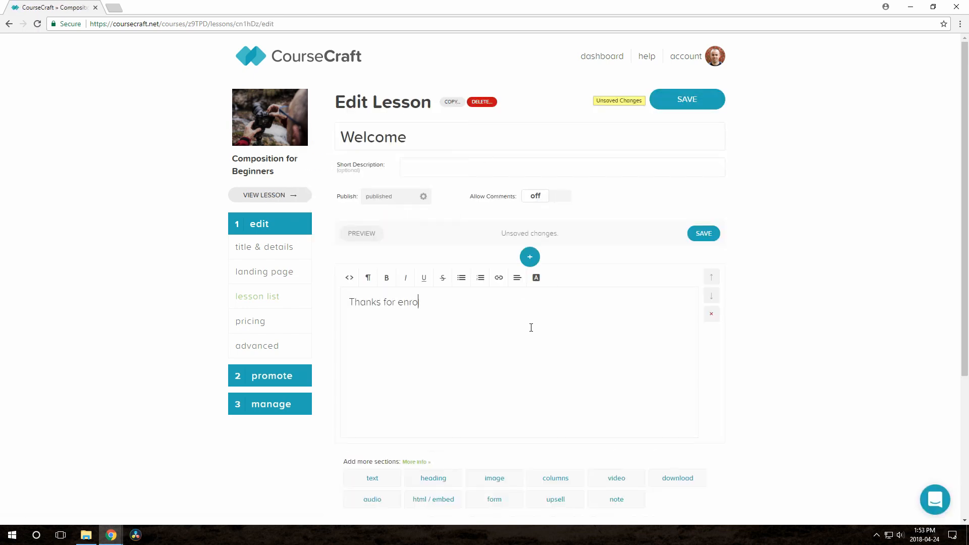
# Step: Write the thank-you line for enrolling and add a file upload question to the Welcome form
pyautogui.write('lling in my course!')
pyautogui.write('Send me a private note anytime')
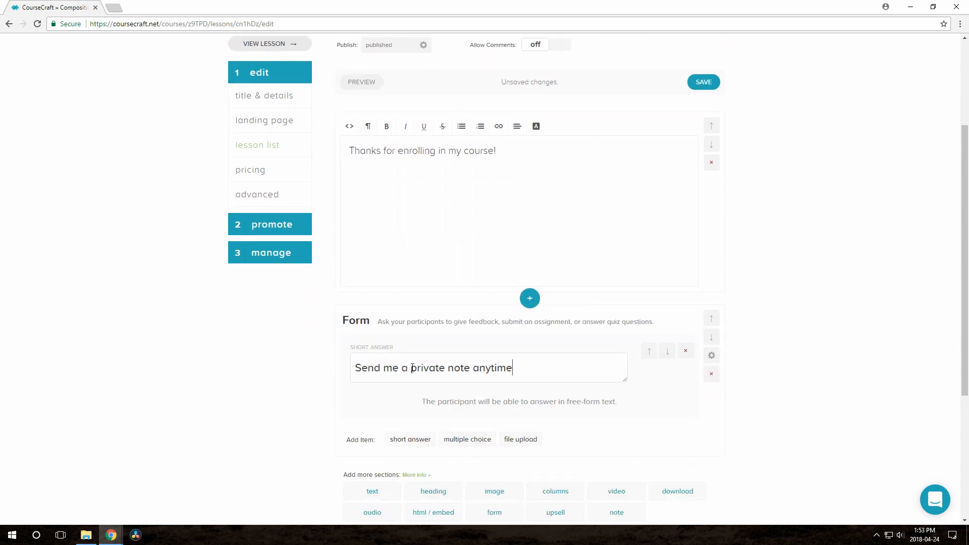
pyautogui.write('!')
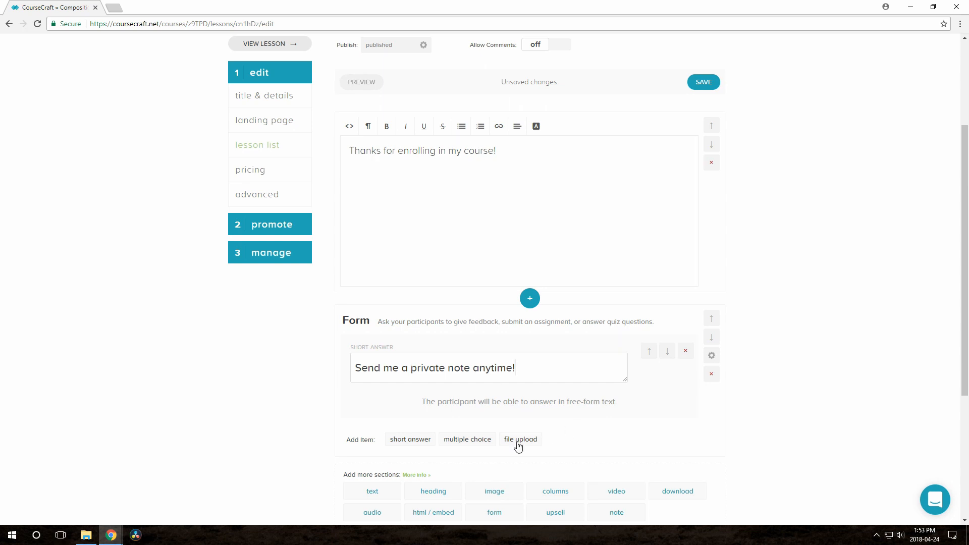
pyautogui.click(521, 439)
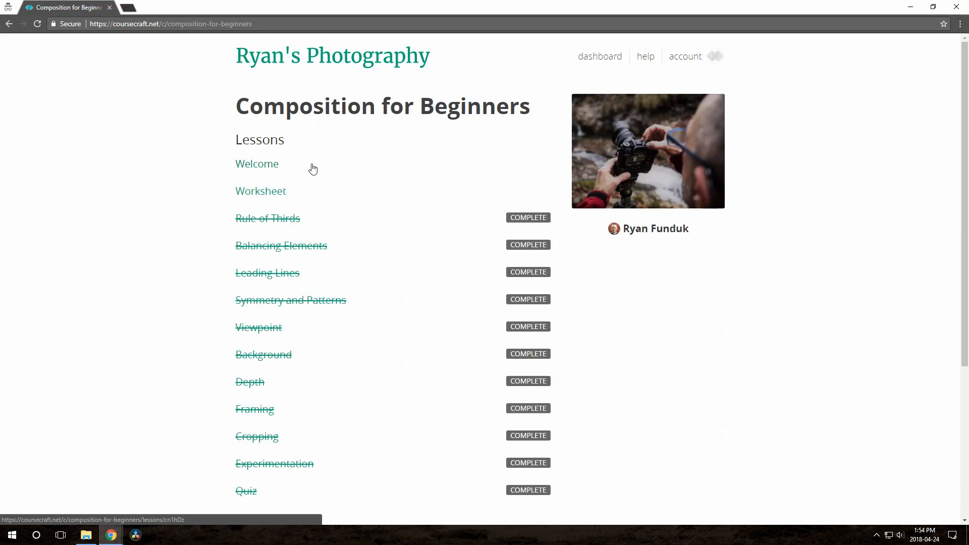
# Step: Submit a photo through the Welcome lesson's upload field as a participant
pyautogui.click(258, 163)
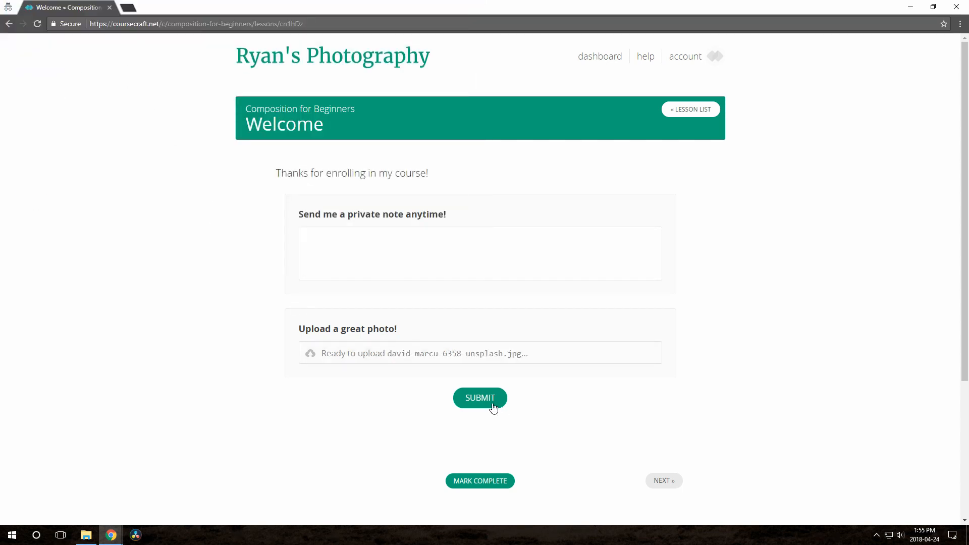
pyautogui.click(480, 397)
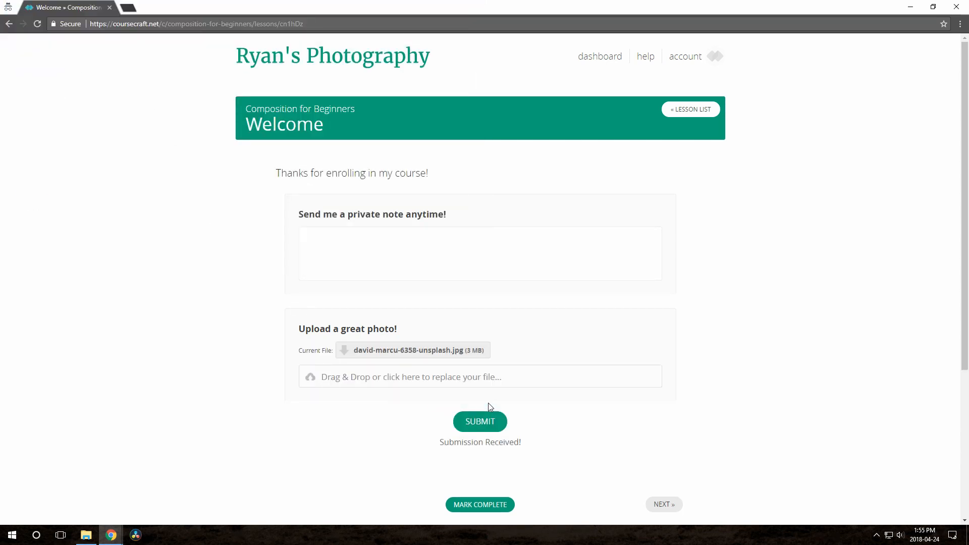